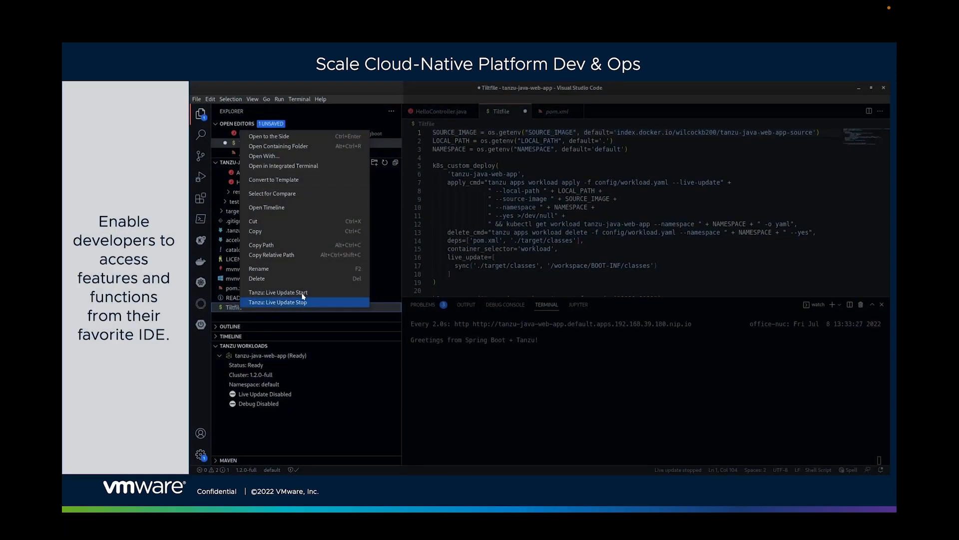
- Start Tanzu Live Update and edit the HelloController greeting text so the running app returns it
click(279, 292)
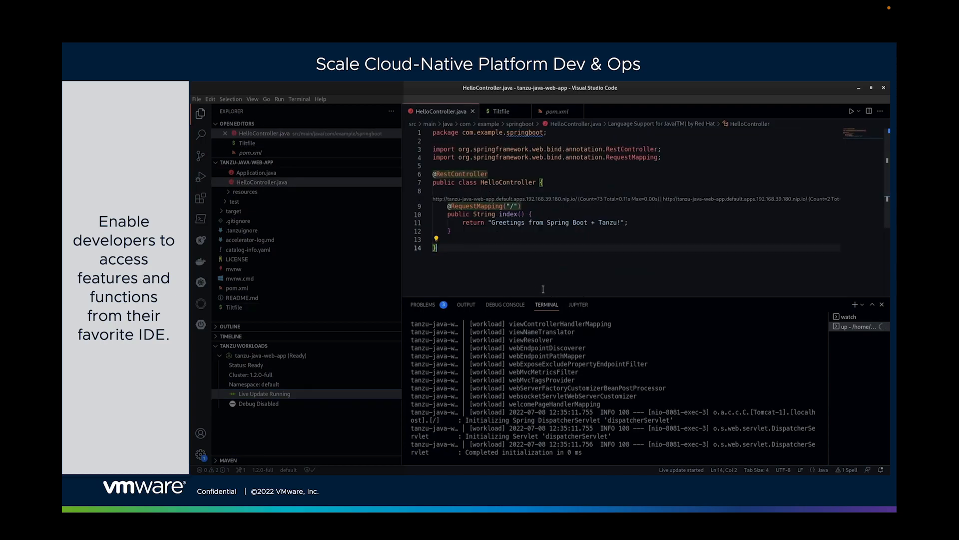
click(850, 317)
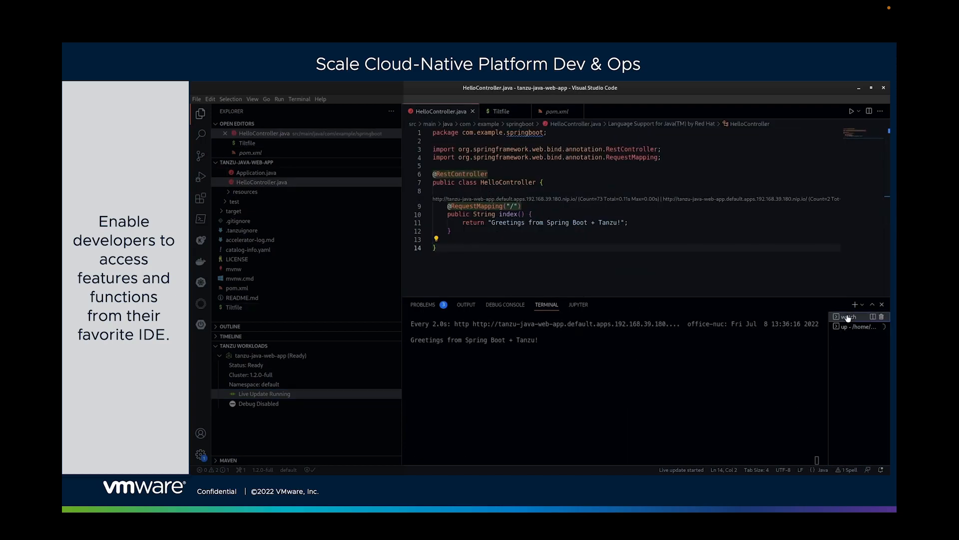
text(Ben,)
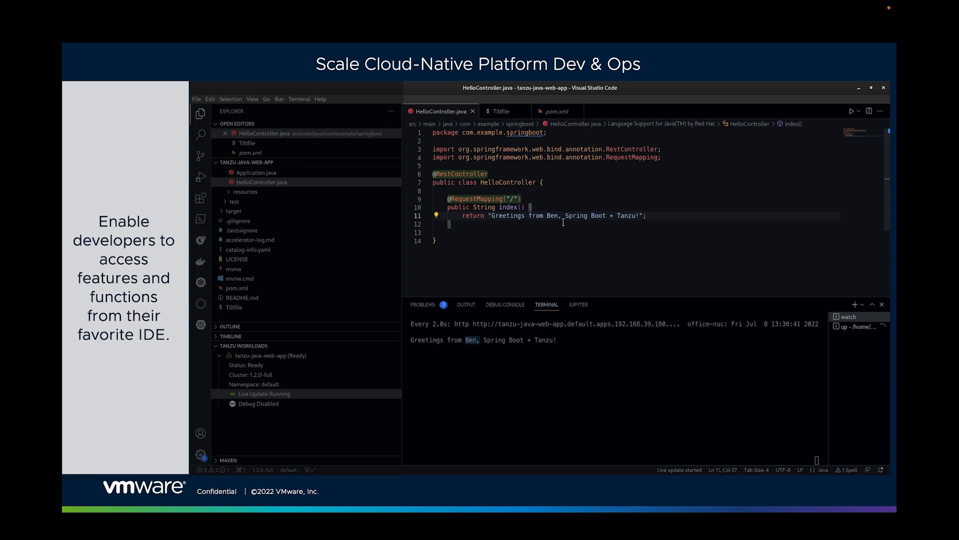
text(Tech Market)
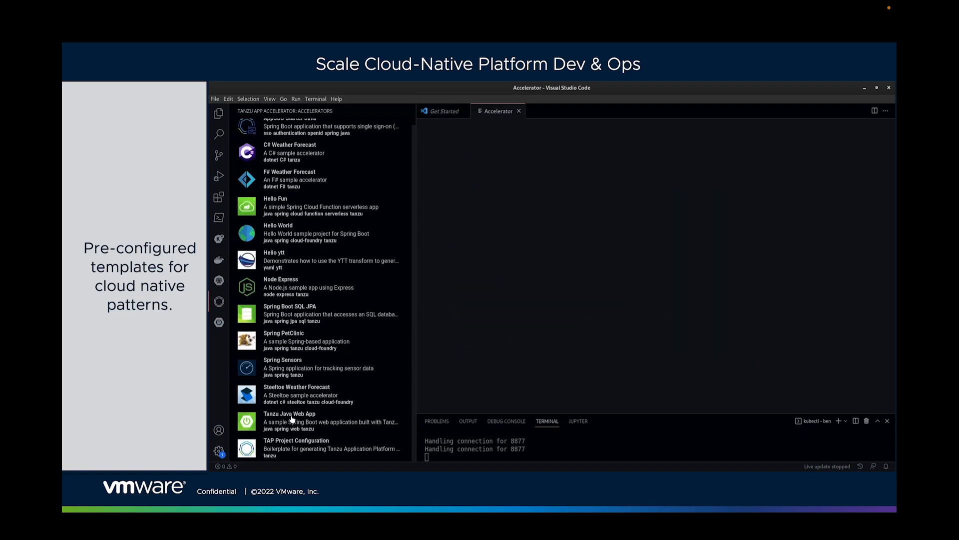
- Fill the Tanzu Java Web App accelerator with a Docker Hub image prefix and generate the project into a folder
click(290, 421)
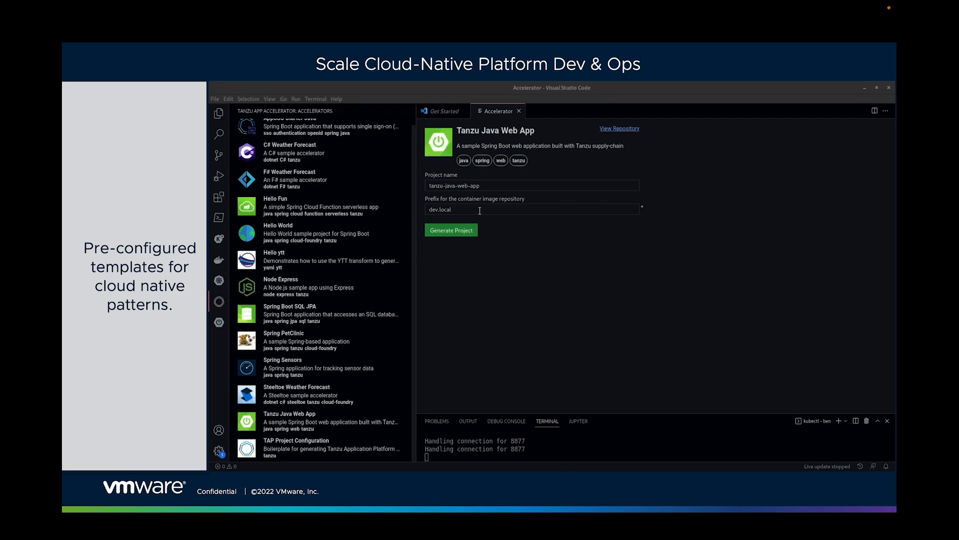
double_click(439, 208)
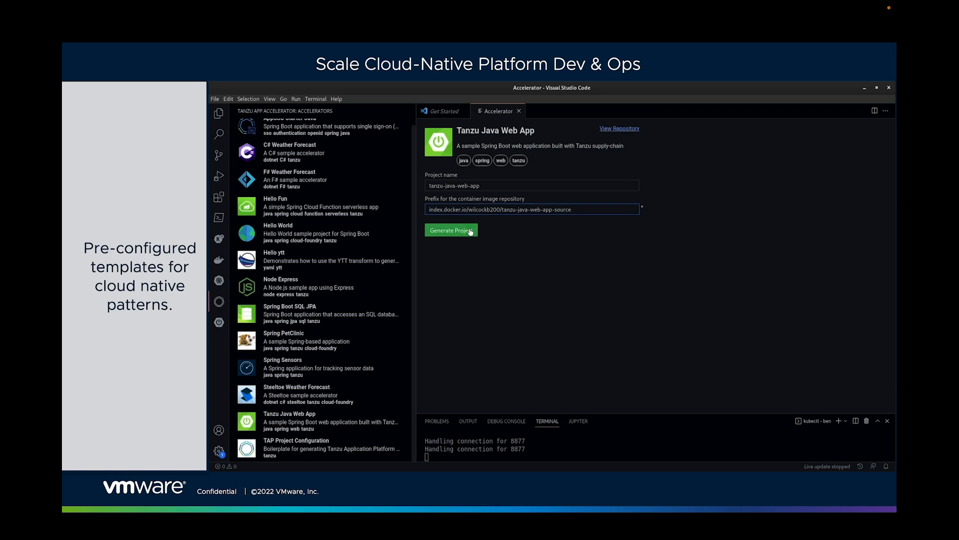
click(450, 229)
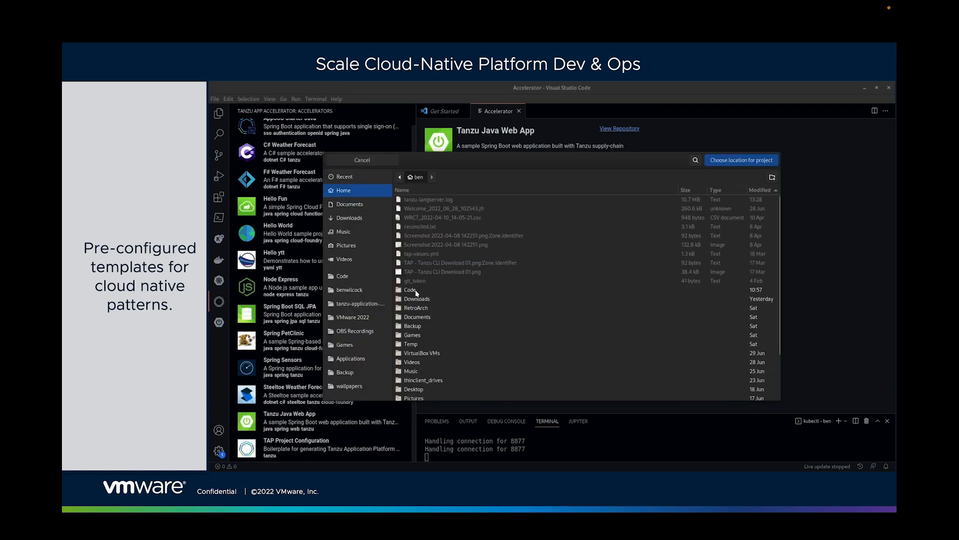
double_click(411, 289)
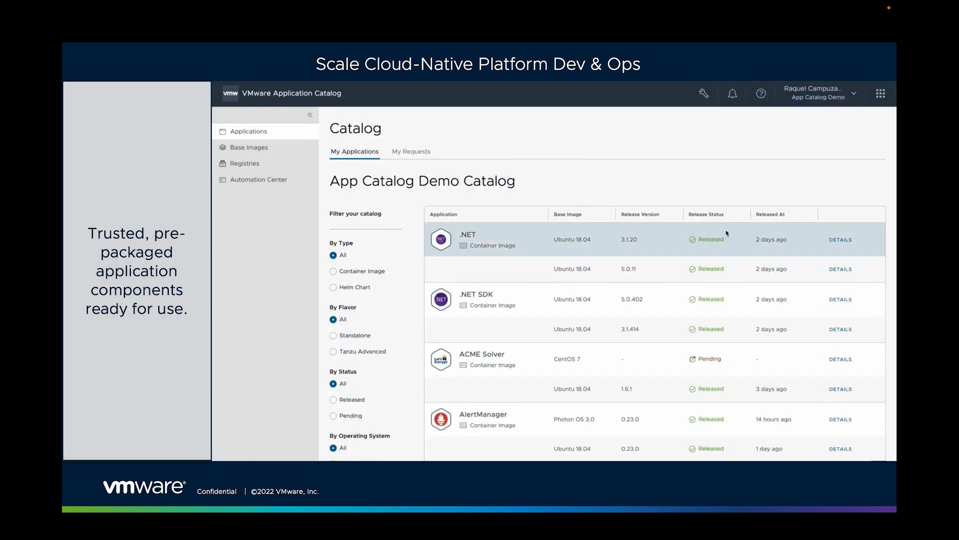
- Locate the Apache Helm Chart in My Applications and show its release details and consume commands
scroll(down, 3)
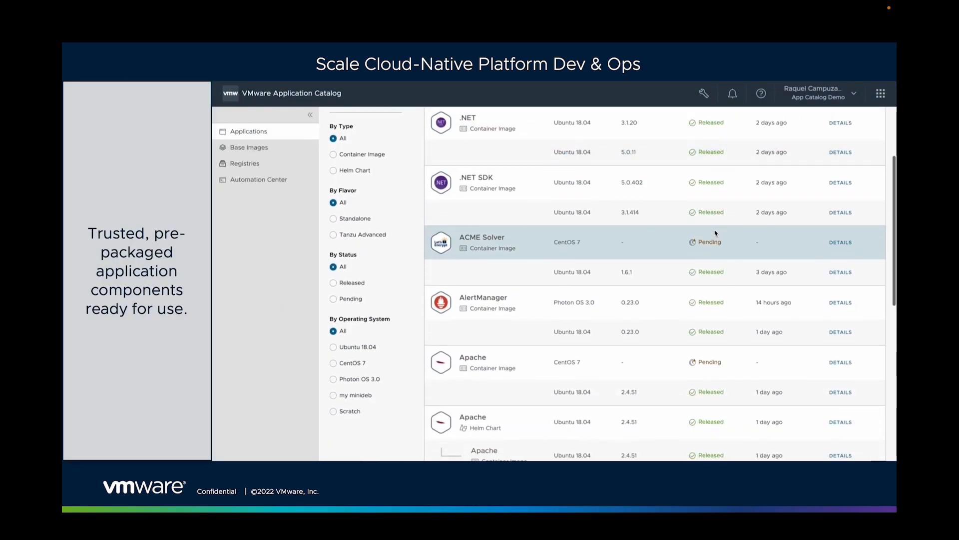
scroll(down, 3)
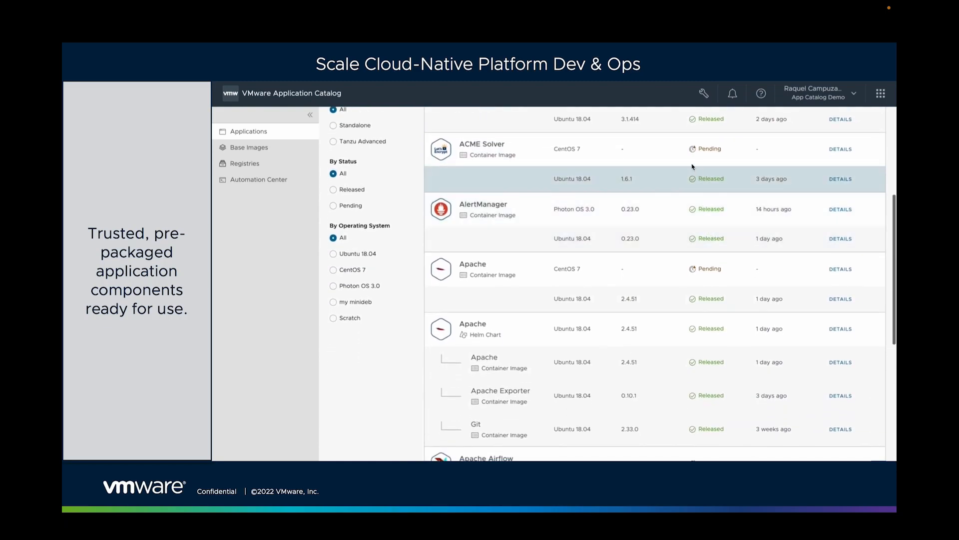
scroll(down, 3)
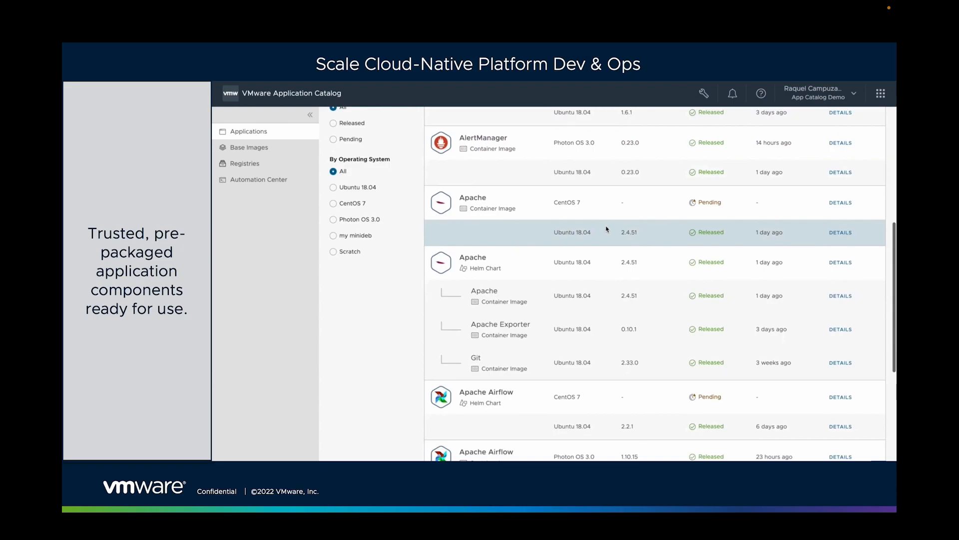
scroll(down, 3)
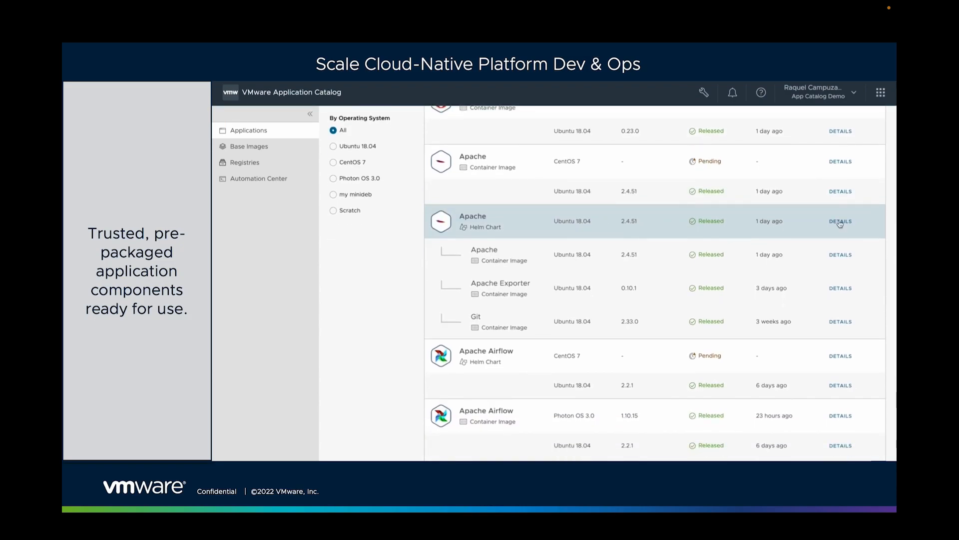
click(840, 221)
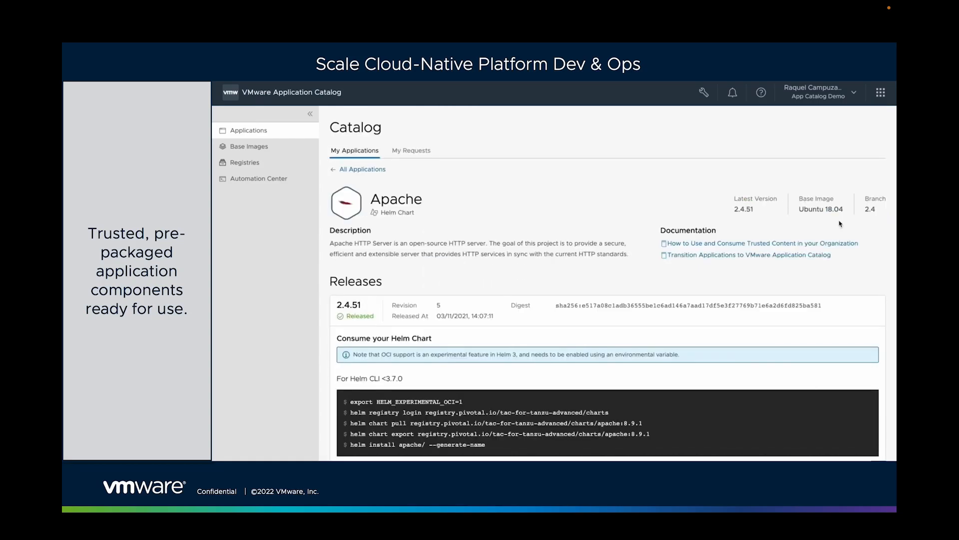
double_click(737, 209)
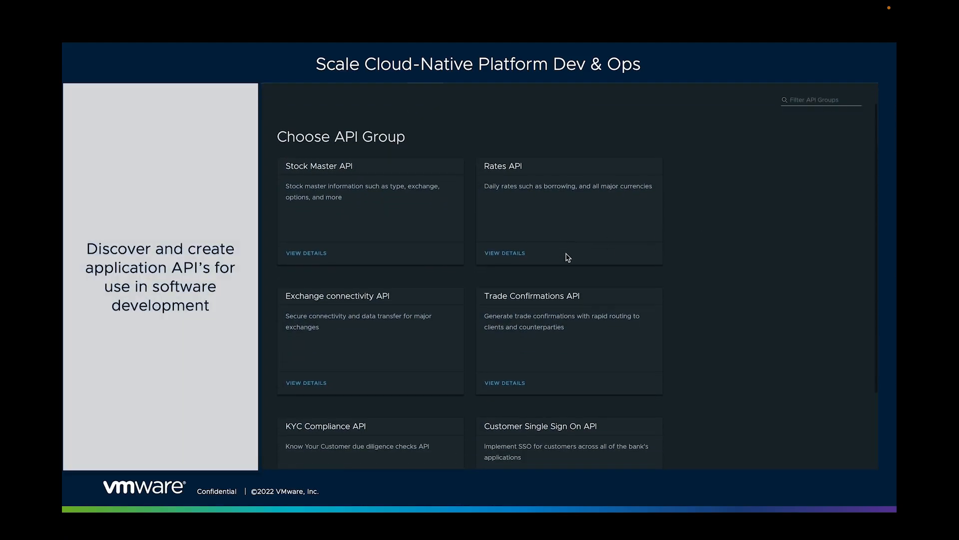
- View the Rates API details and browse its endpoint list
scroll(down, 3)
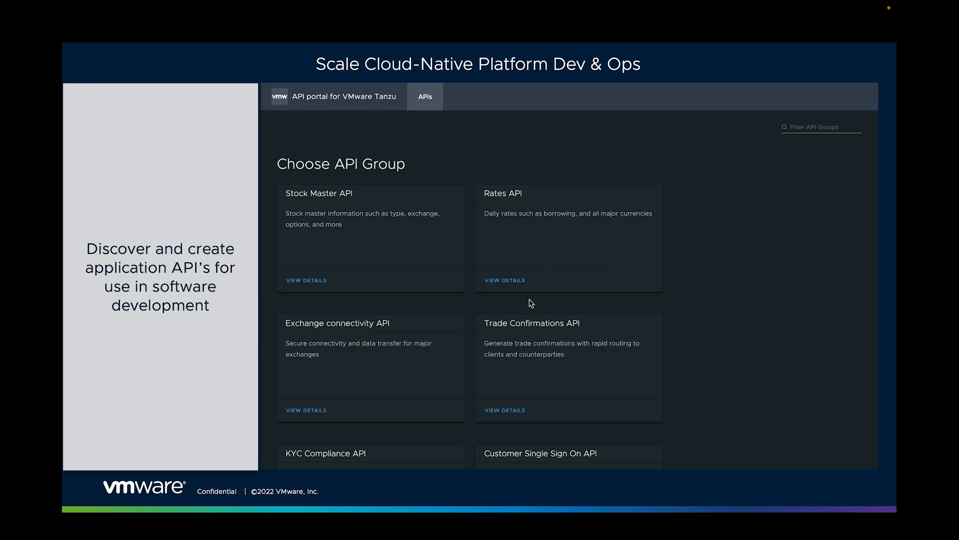
click(503, 280)
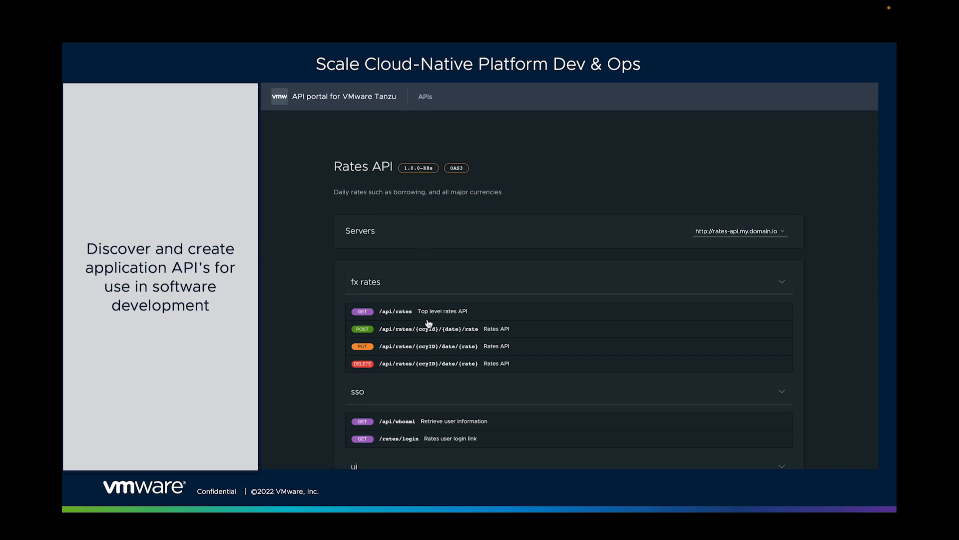
scroll(down, 3)
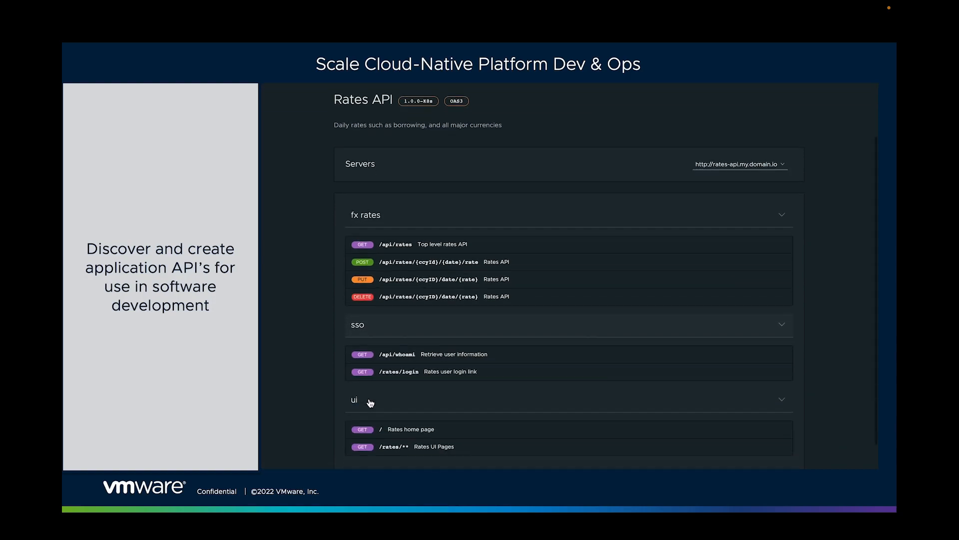
scroll(down, 3)
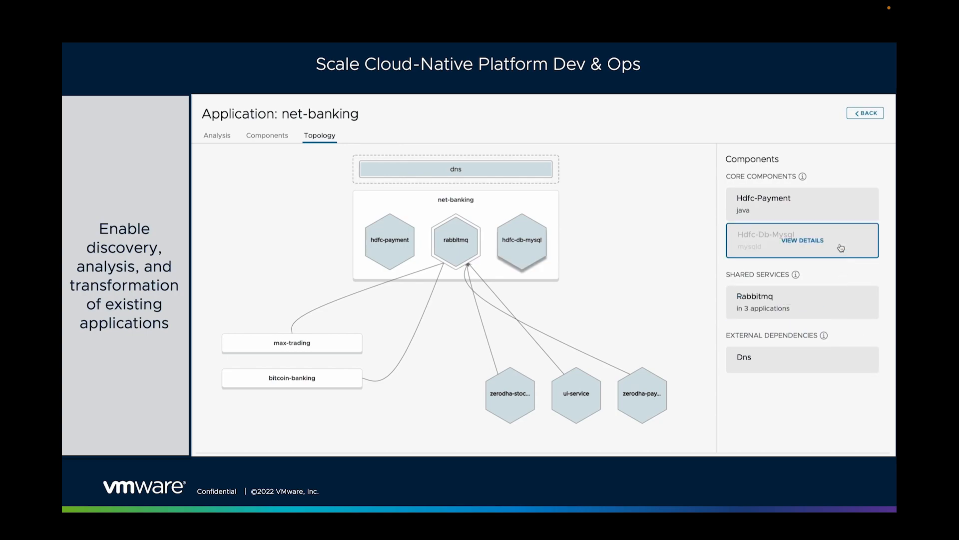
mouse_move(547, 127)
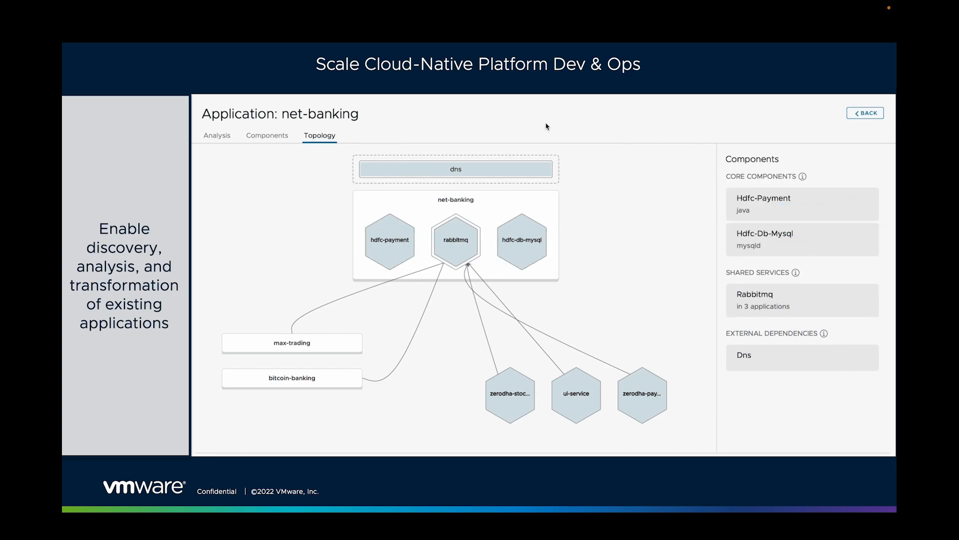
- Expand OEL7's components and begin containerizing its WebLogic component
click(239, 144)
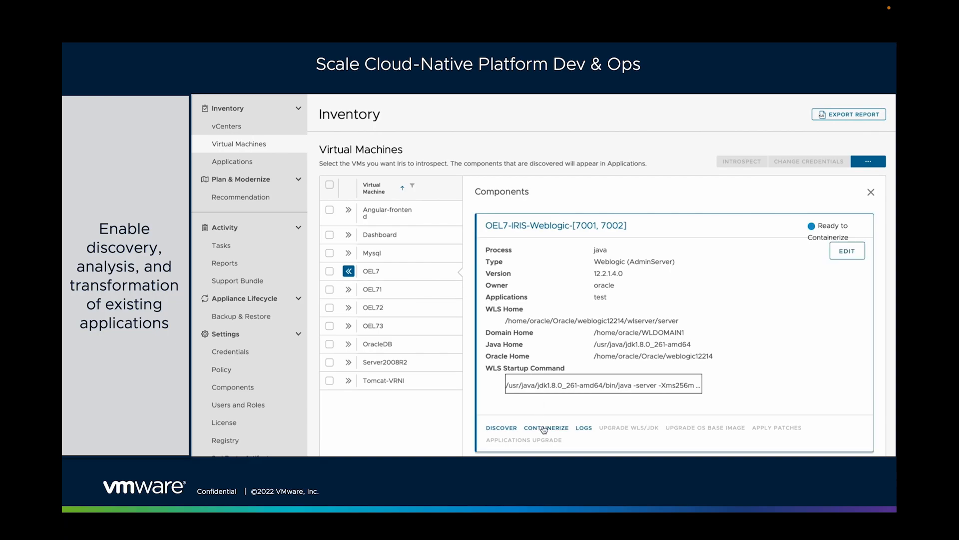
click(546, 428)
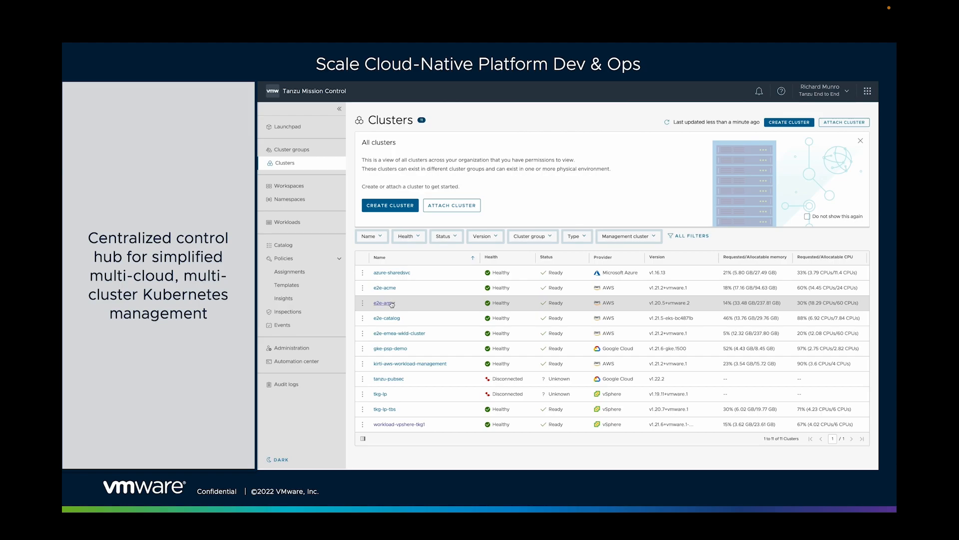
- Show the e2e-amer cluster's overview, its nodes, and its add-ons
click(383, 302)
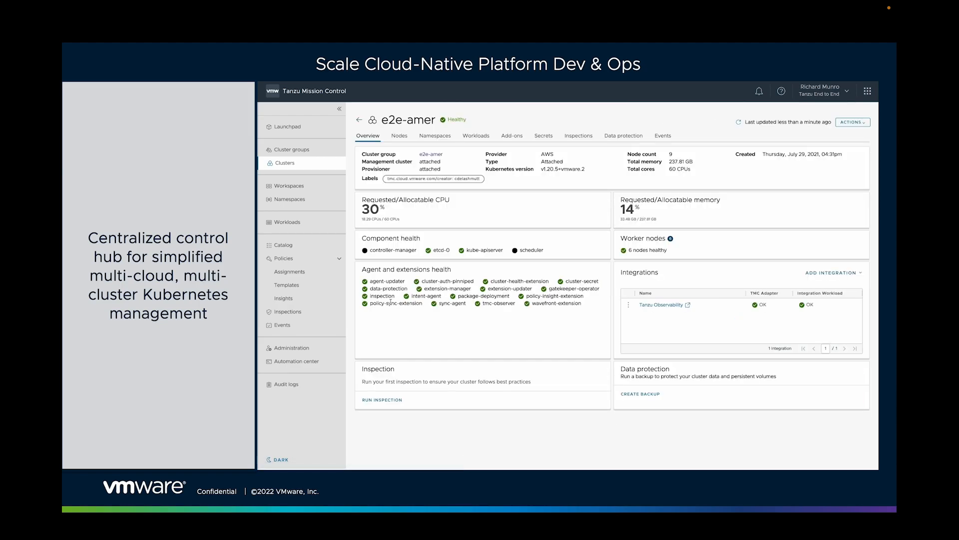
mouse_move(420, 207)
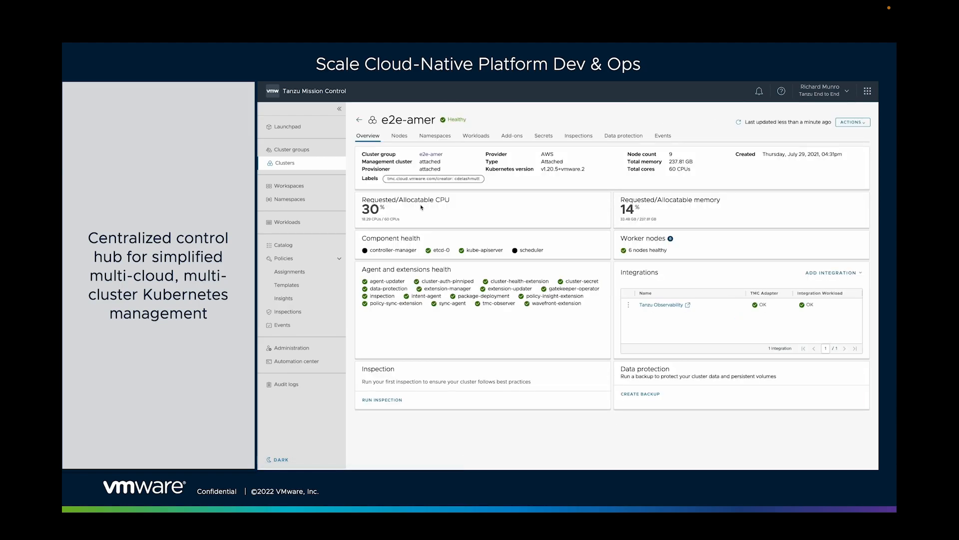
click(399, 135)
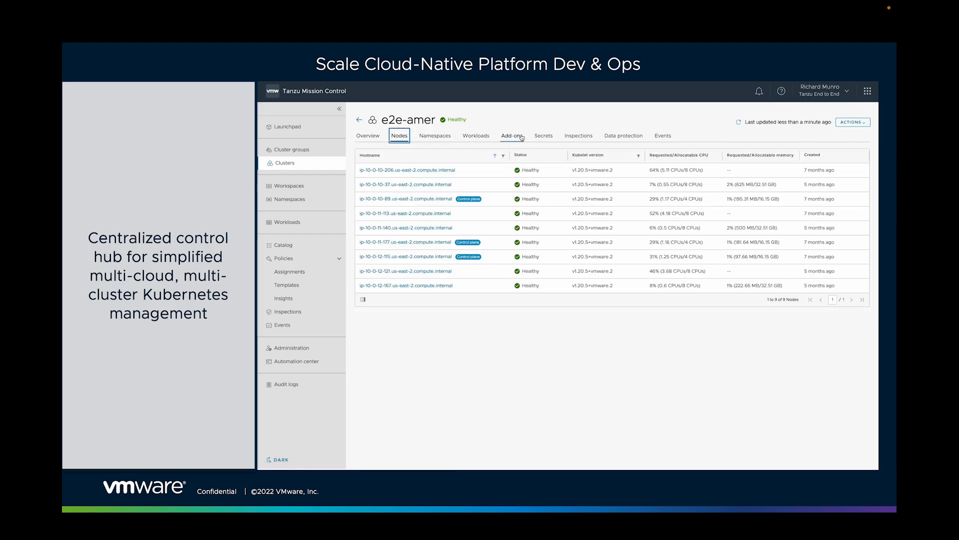
click(622, 135)
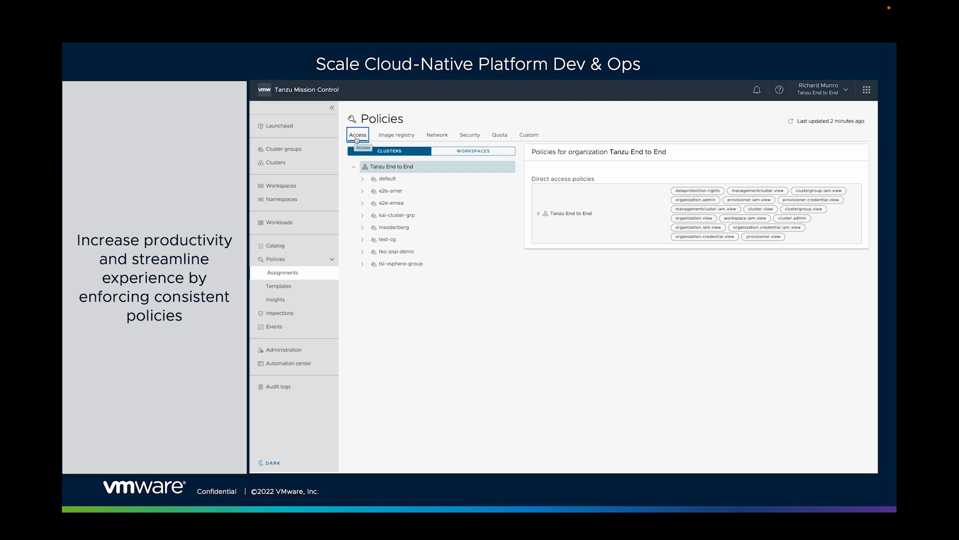
- Review e2e-amer's direct access policies, then its quota policies and the create-quota-policy form
click(391, 189)
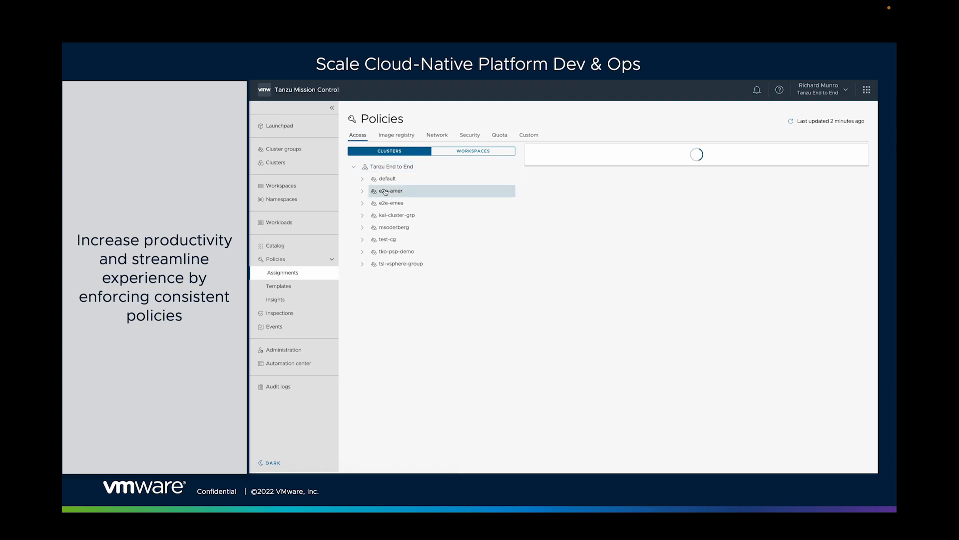
click(391, 190)
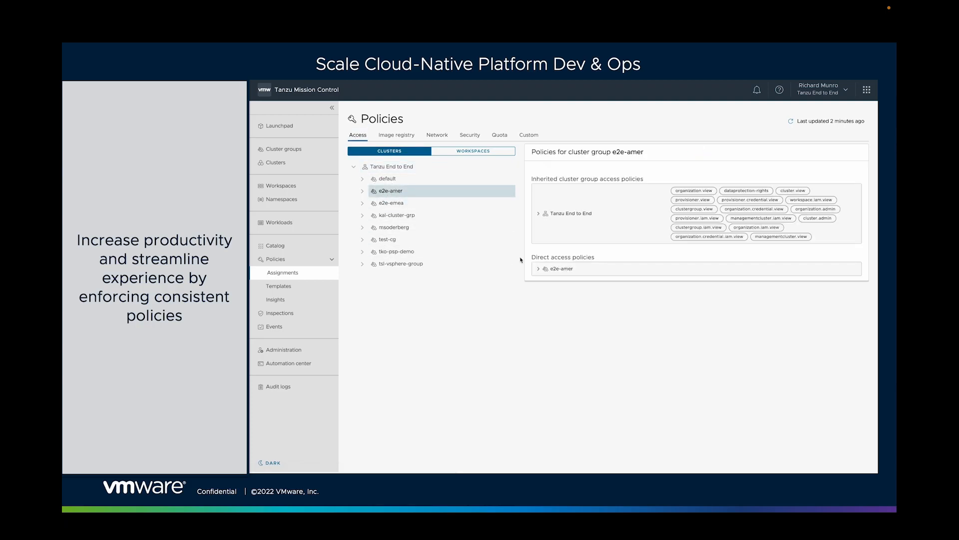
click(540, 269)
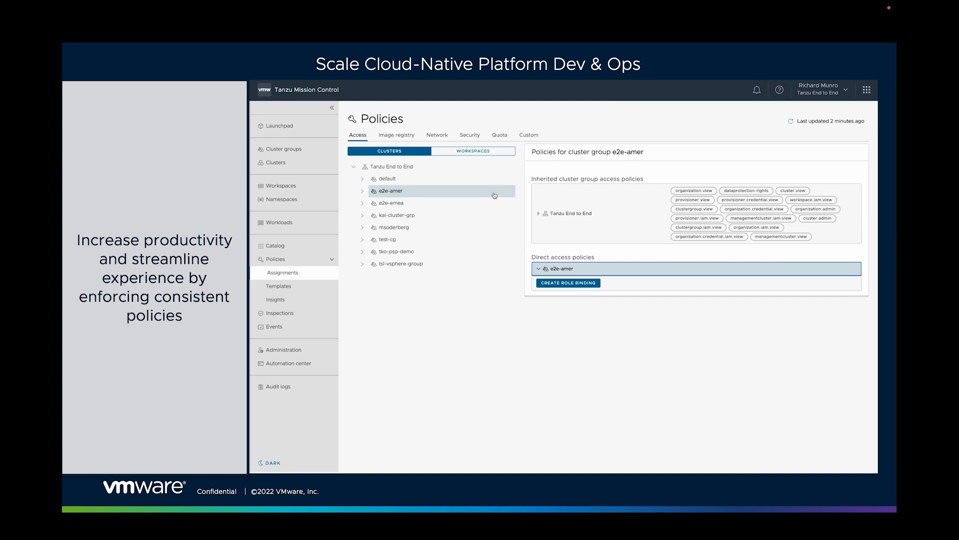
click(499, 134)
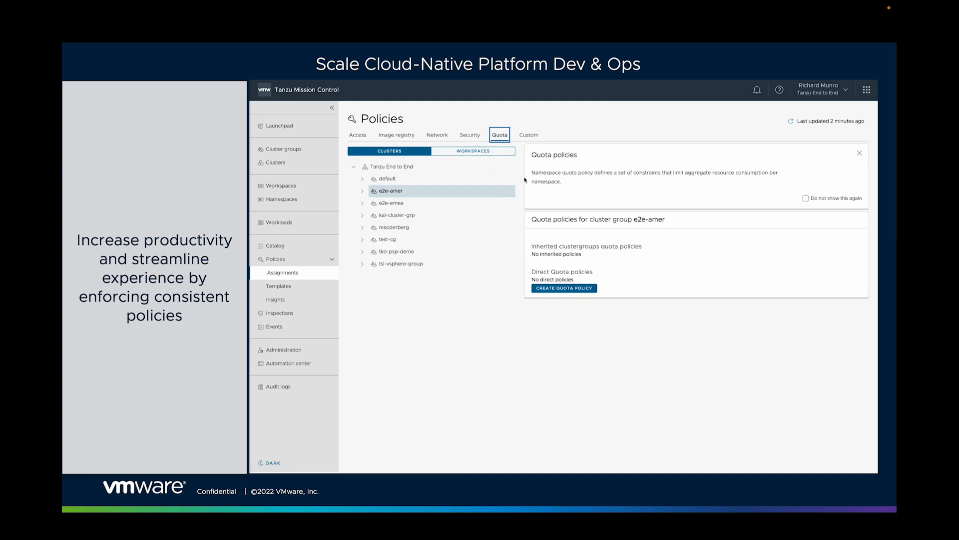
click(564, 288)
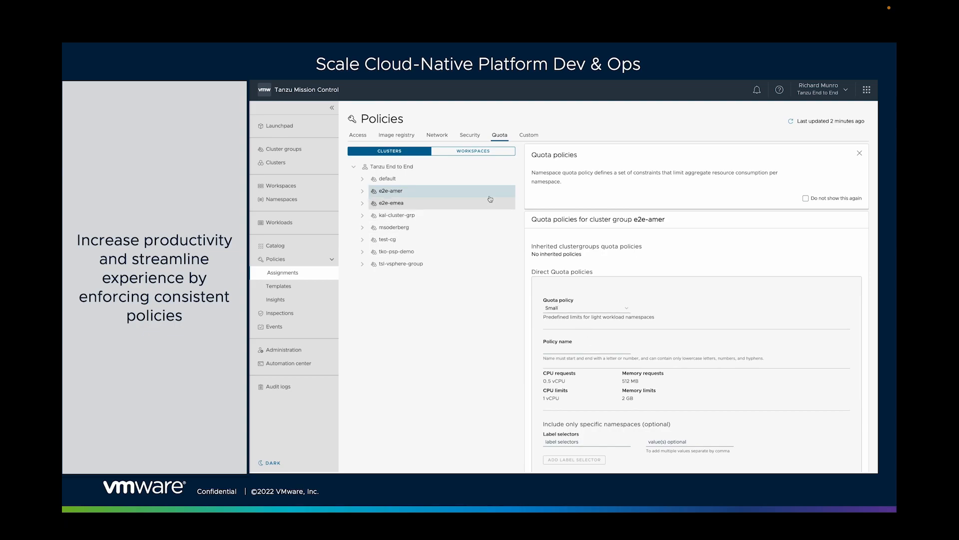
- Switch to workspaces and expand tko-demo's no-busybox image registry policy
click(473, 151)
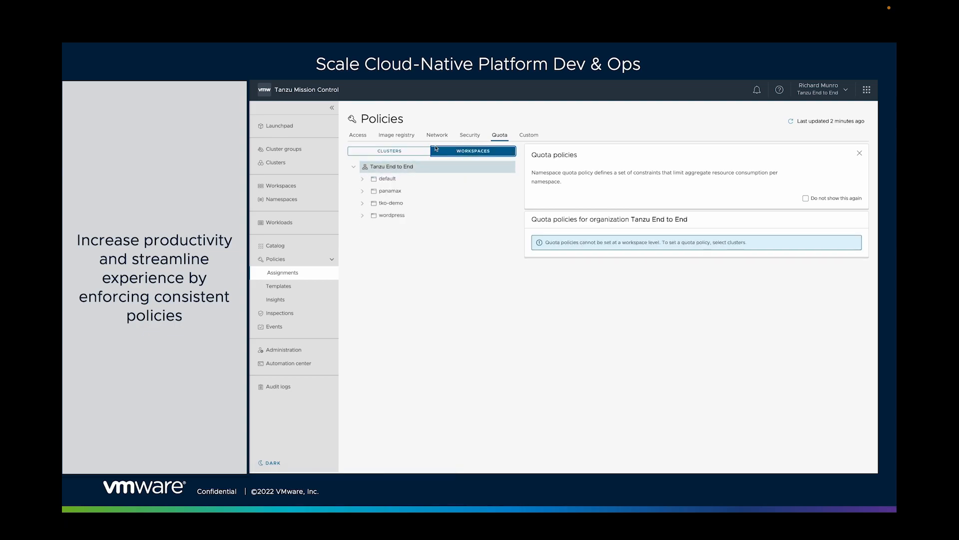
click(397, 135)
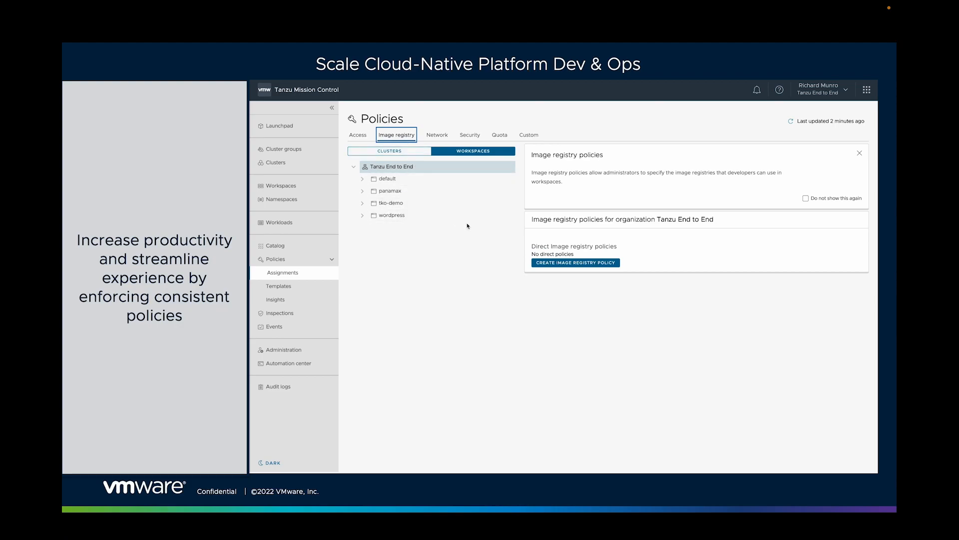
click(391, 202)
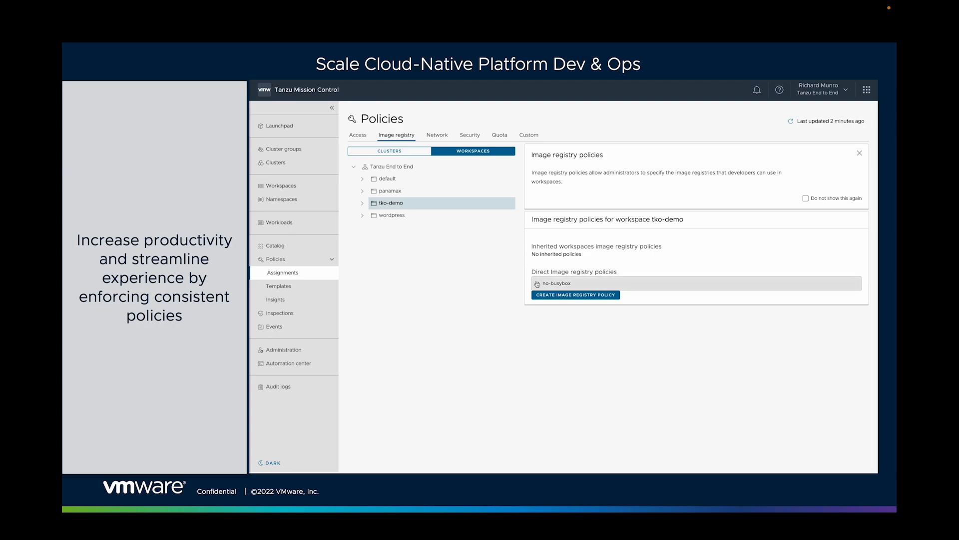
click(554, 282)
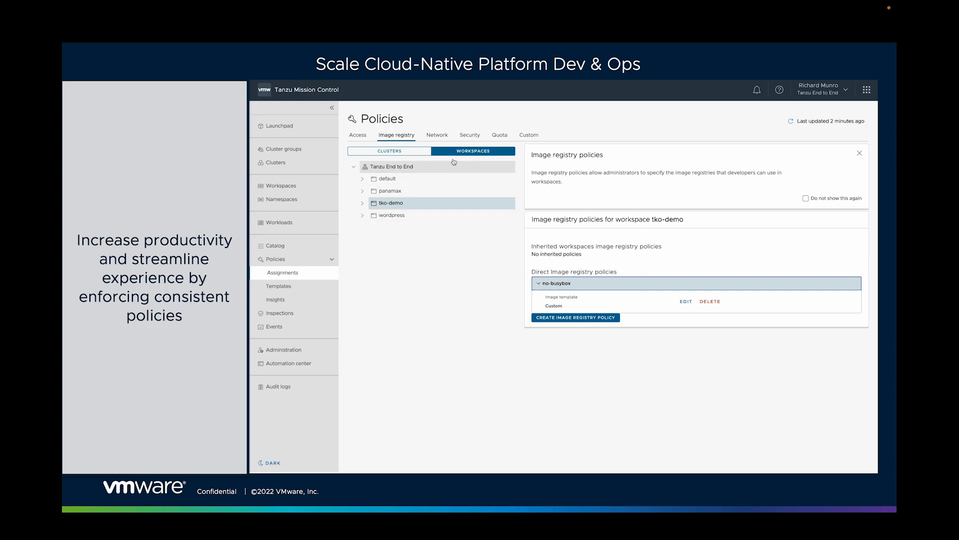
- Begin creating a network policy for the tko-demo workspace
click(437, 135)
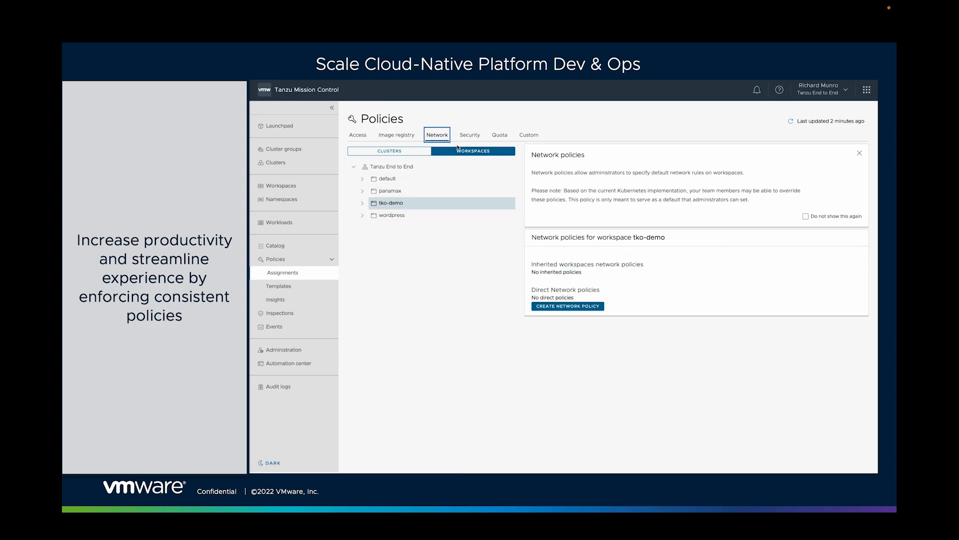
click(566, 306)
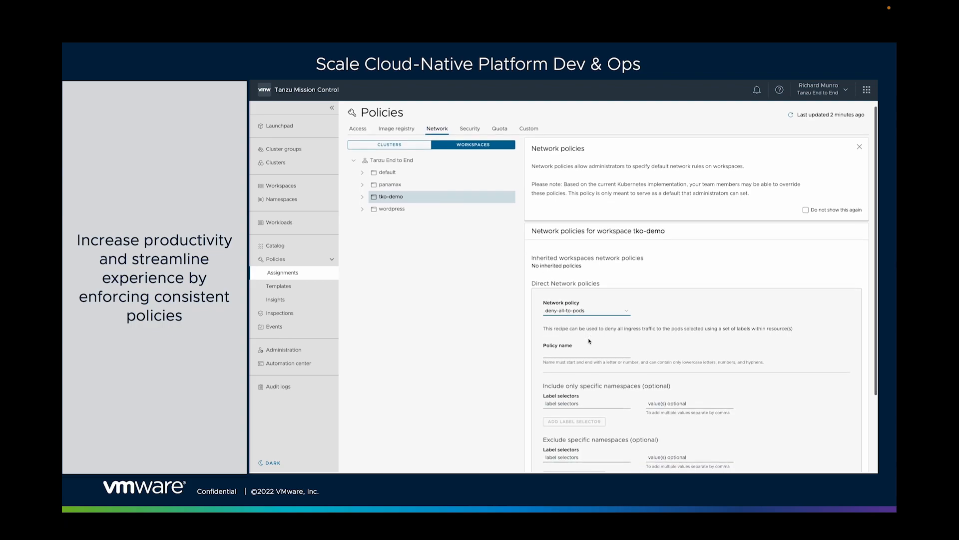
scroll(down, 3)
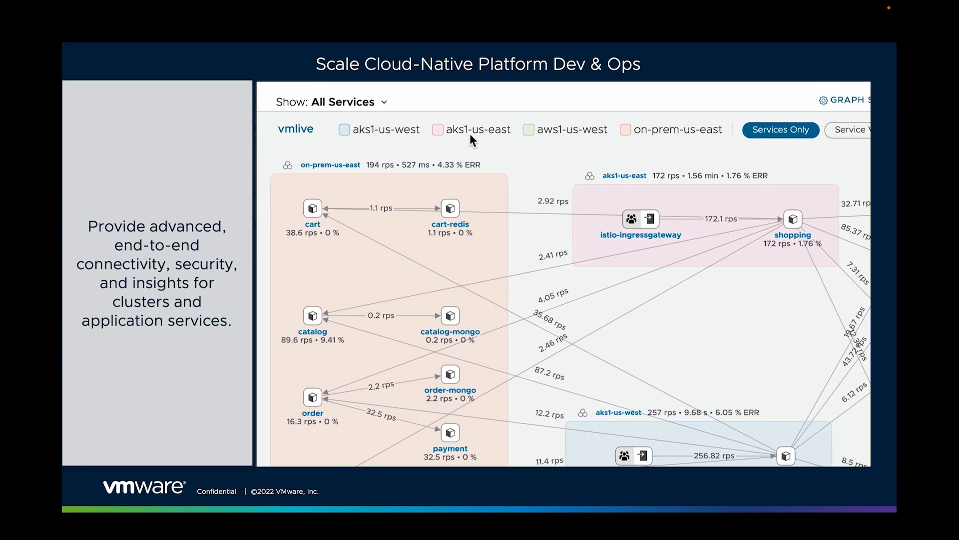
mouse_move(648, 138)
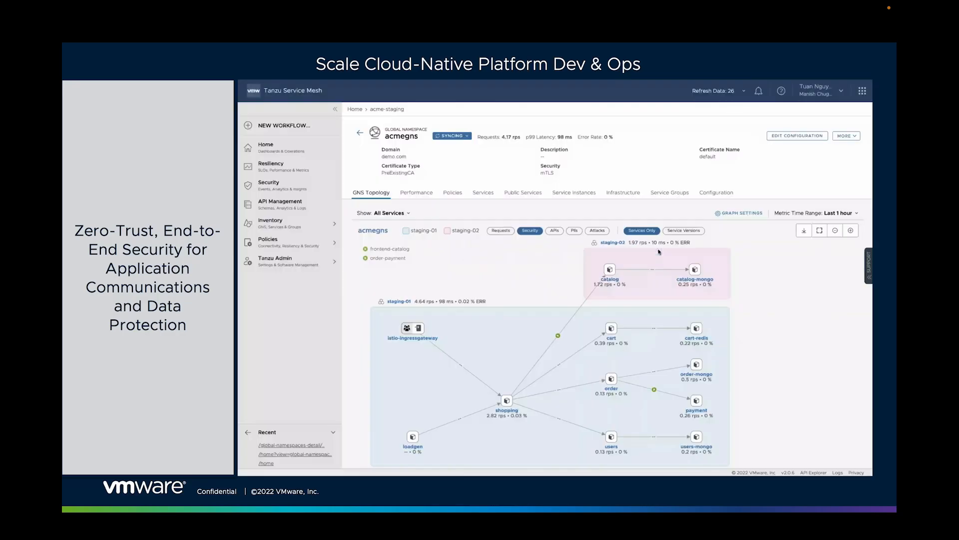
- Overlay API counts, PII flows and detected attacks on the acmegns topology
click(555, 231)
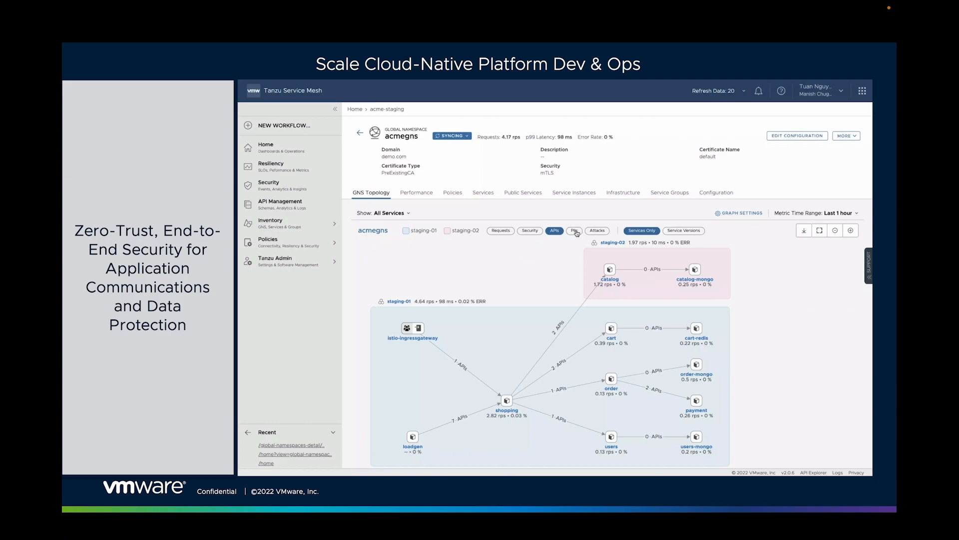
click(577, 231)
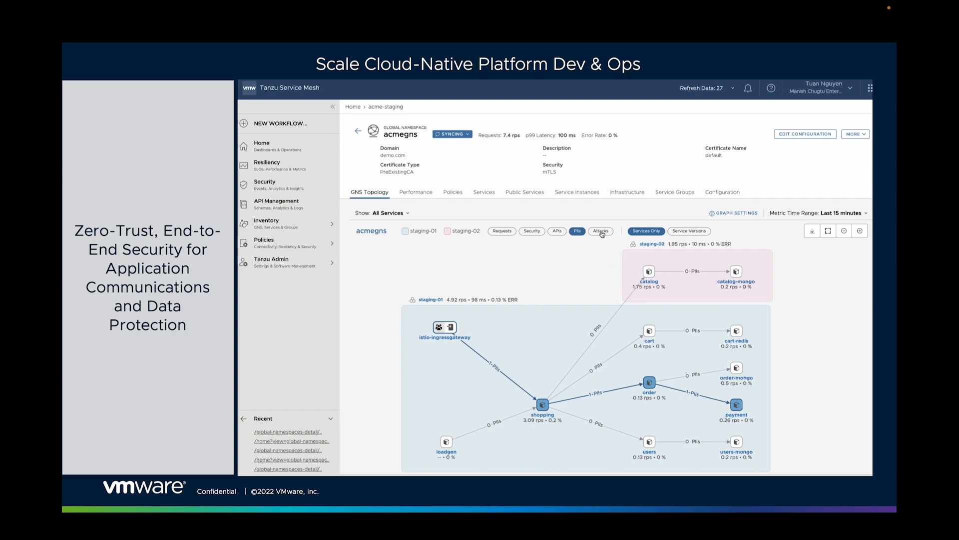
click(601, 231)
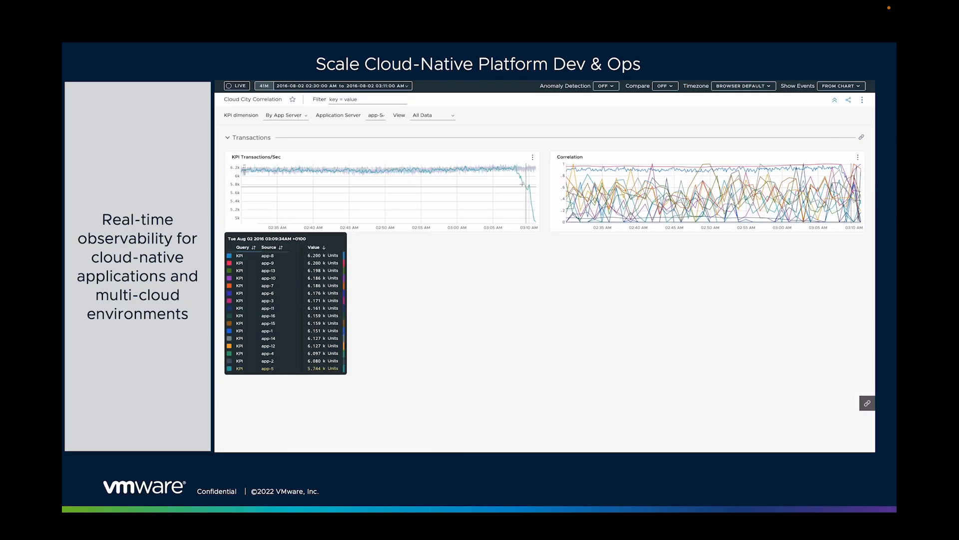
- Choose the Correlate Txn view for the Cloud City Correlation dashboard
click(432, 115)
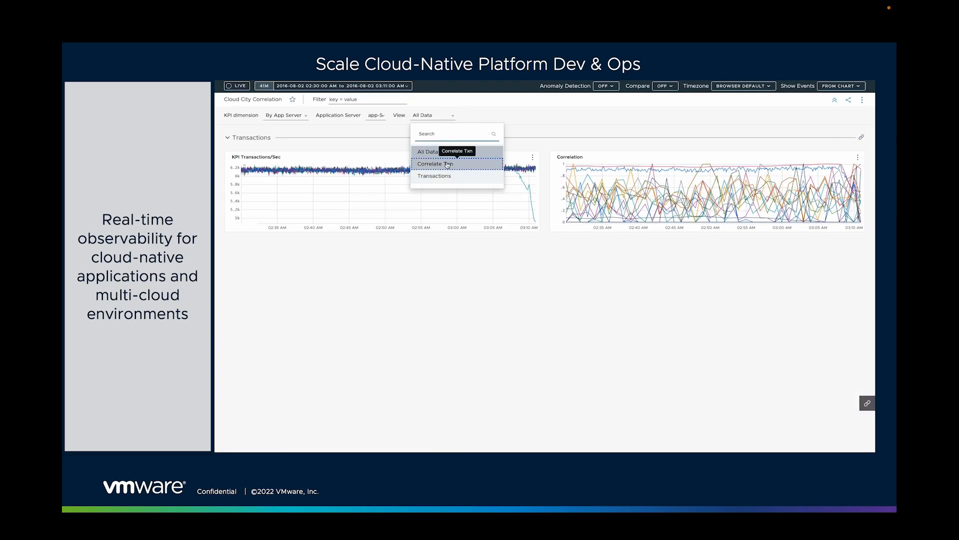
click(433, 163)
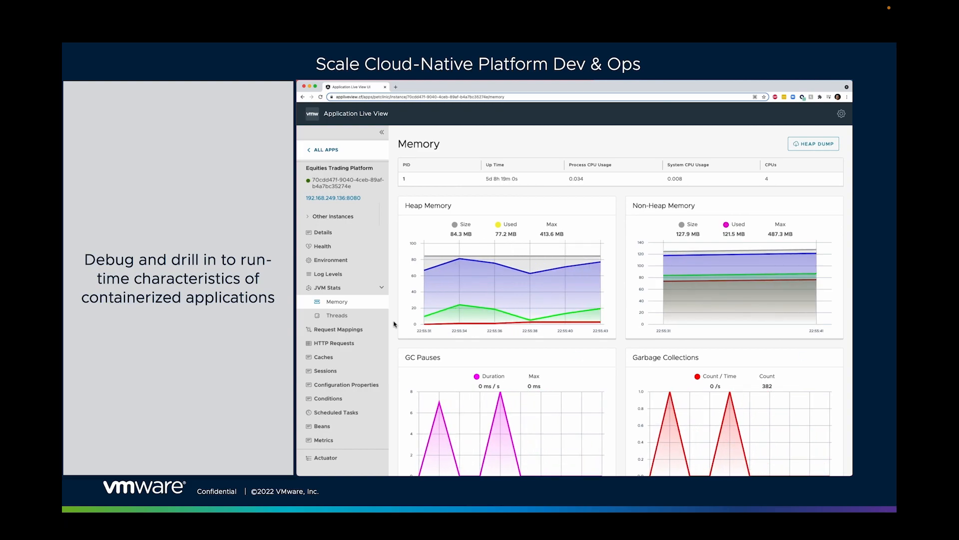
- Collapse JVM Stats, then in Log Levels set class.org to INFO and com.zaxxer to WARN
click(328, 288)
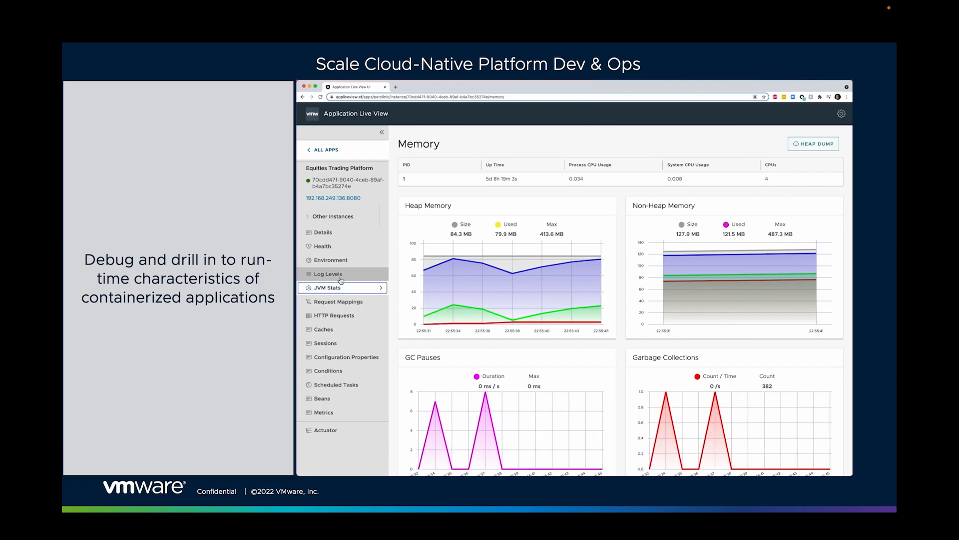
click(326, 274)
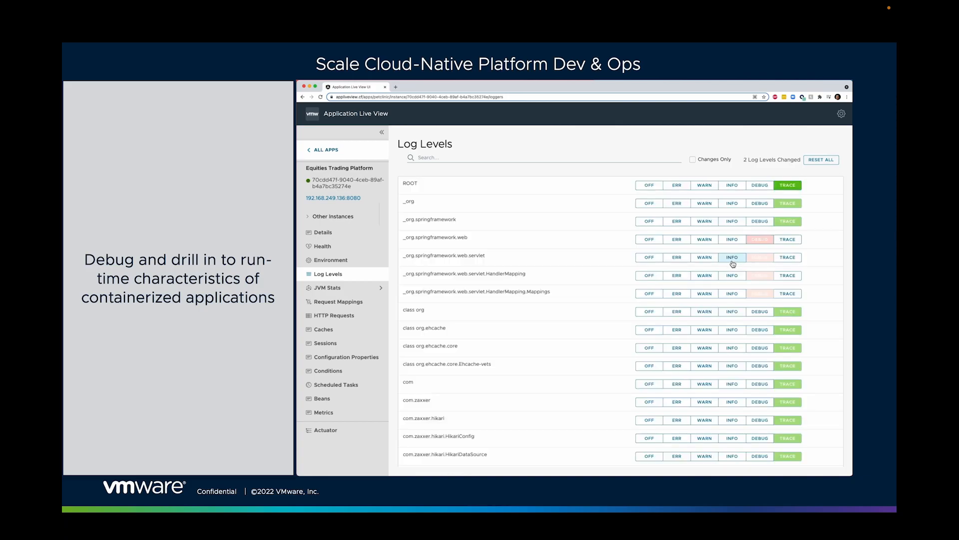
click(731, 311)
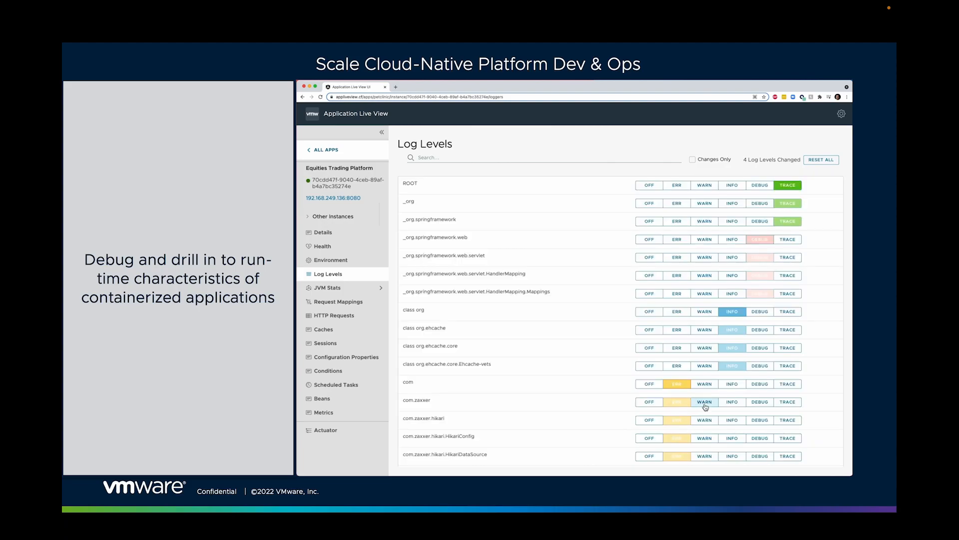
click(703, 402)
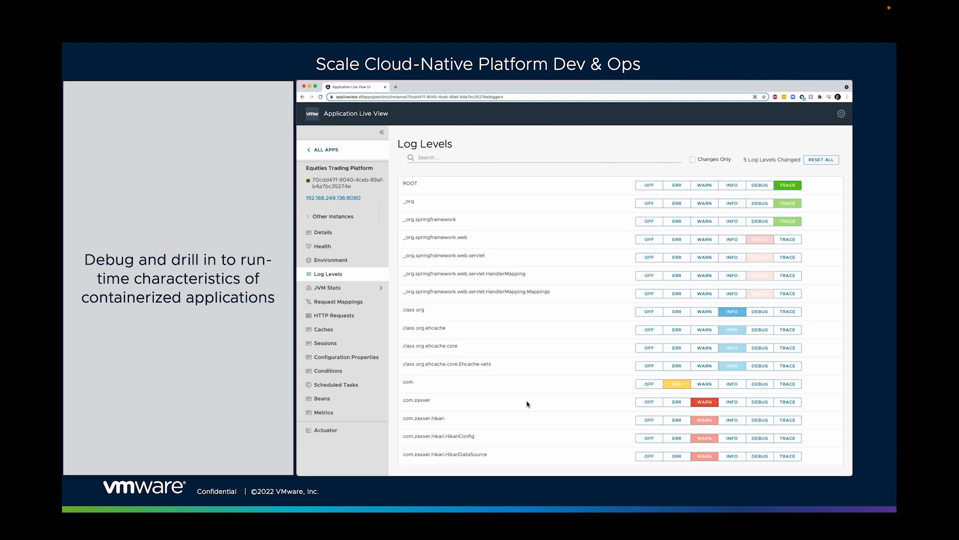
click(323, 232)
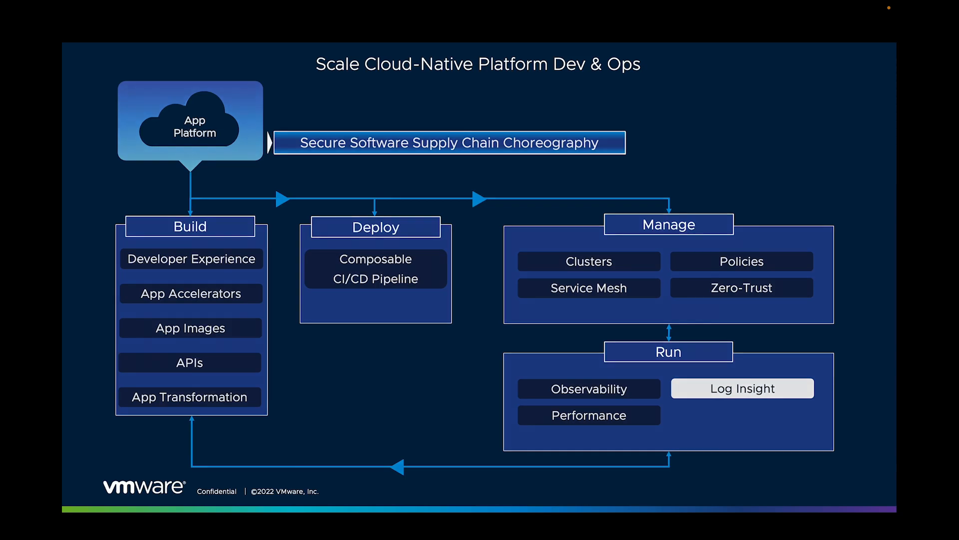
- Advance to the Log Insight demo showing Explore Logs with the event-count chart and log stream
click(741, 388)
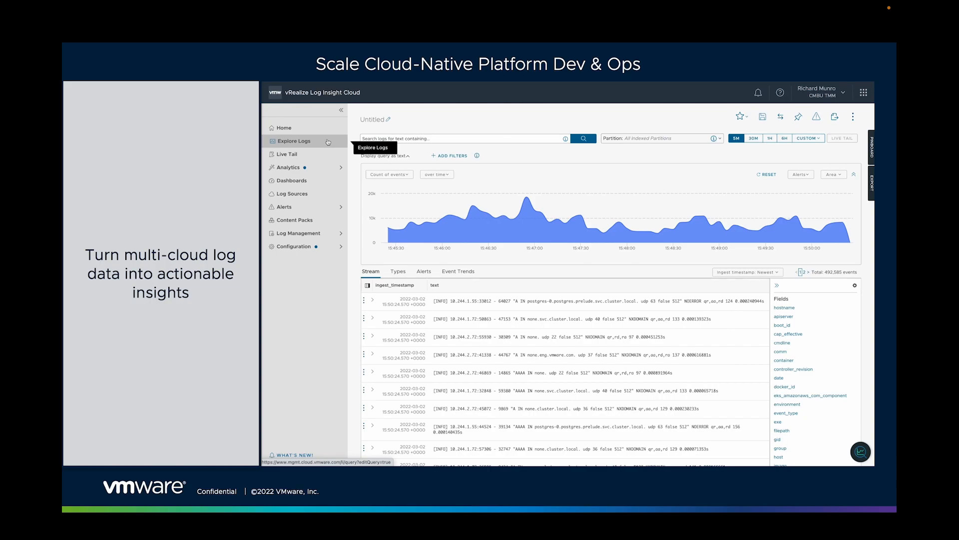
mouse_move(396, 228)
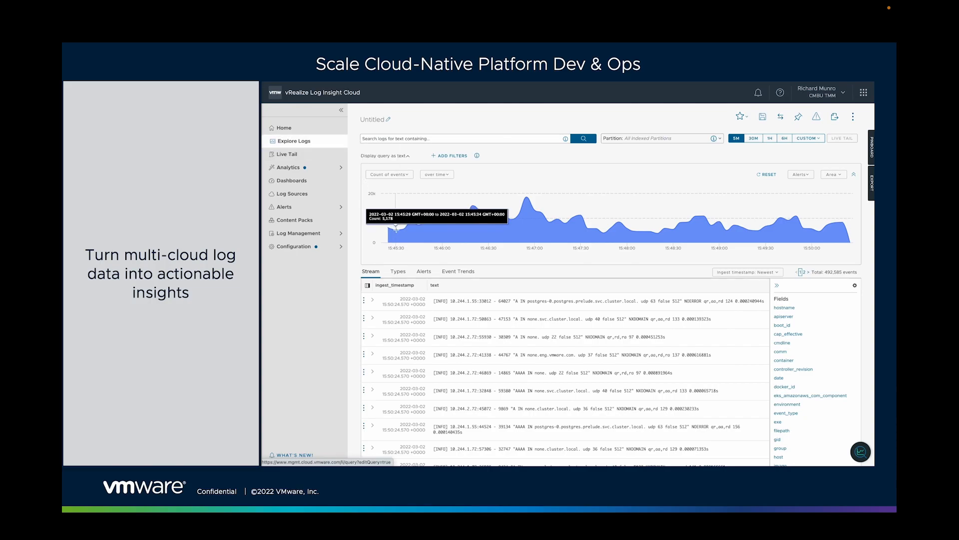
mouse_move(463, 220)
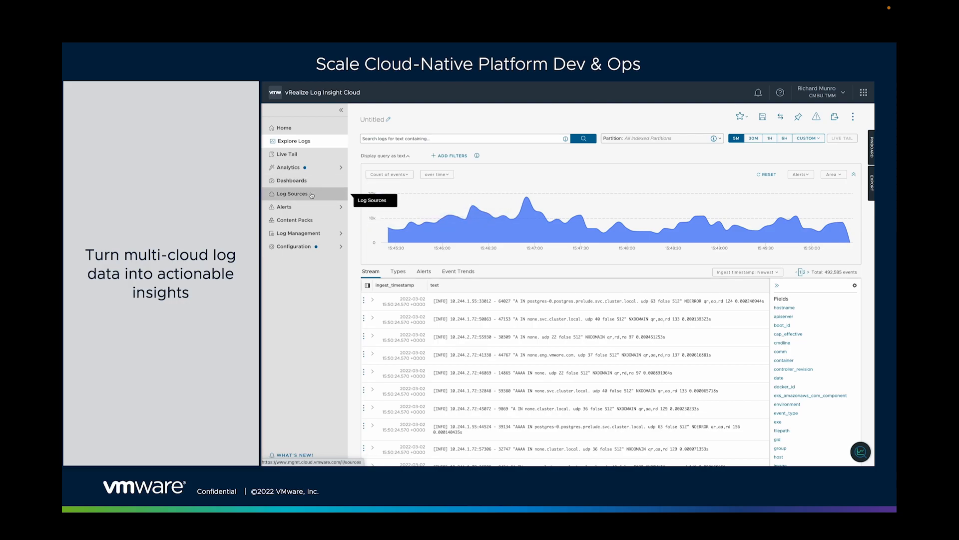
- Browse the Log Sources catalog through Agents, Applications, AWS, Azure, GCP and Protocols sections
click(293, 194)
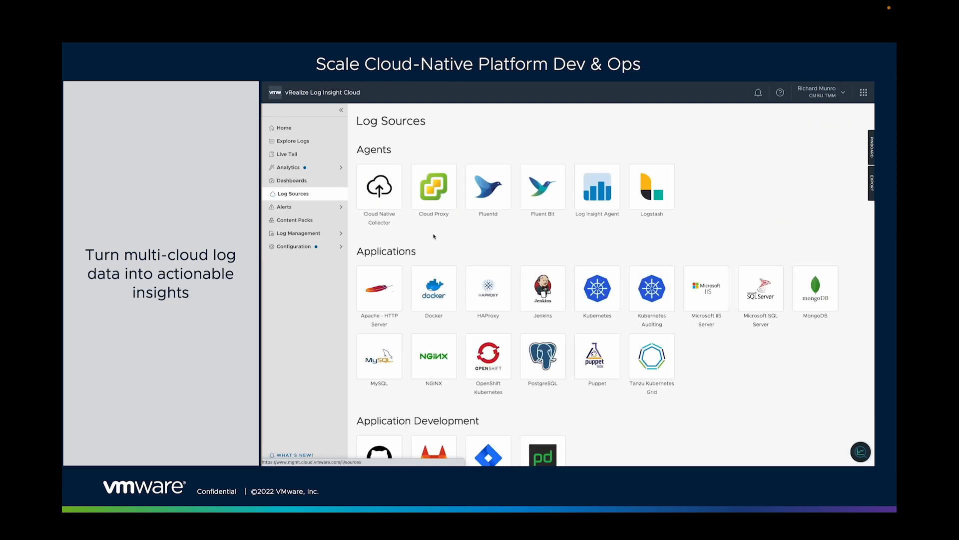
scroll(down, 3)
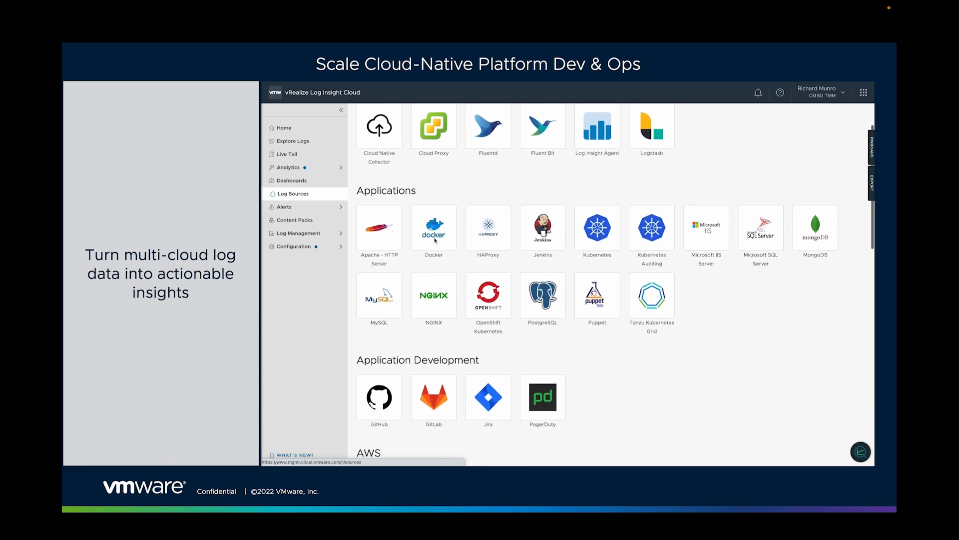
scroll(down, 3)
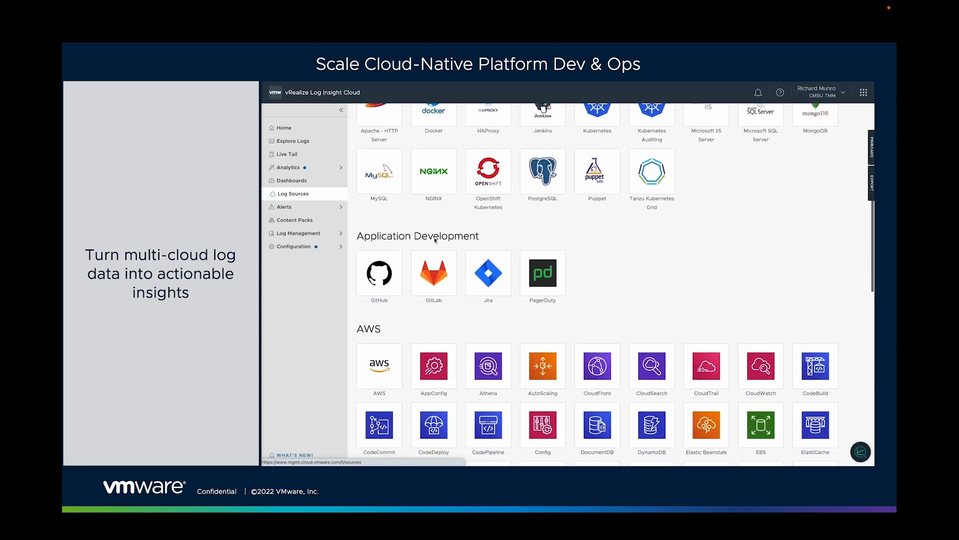
scroll(down, 3)
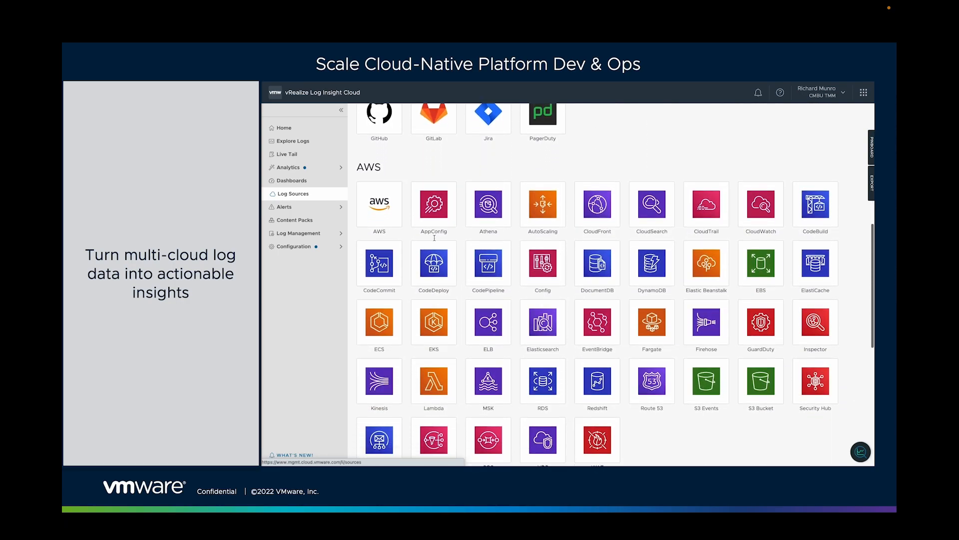
scroll(down, 3)
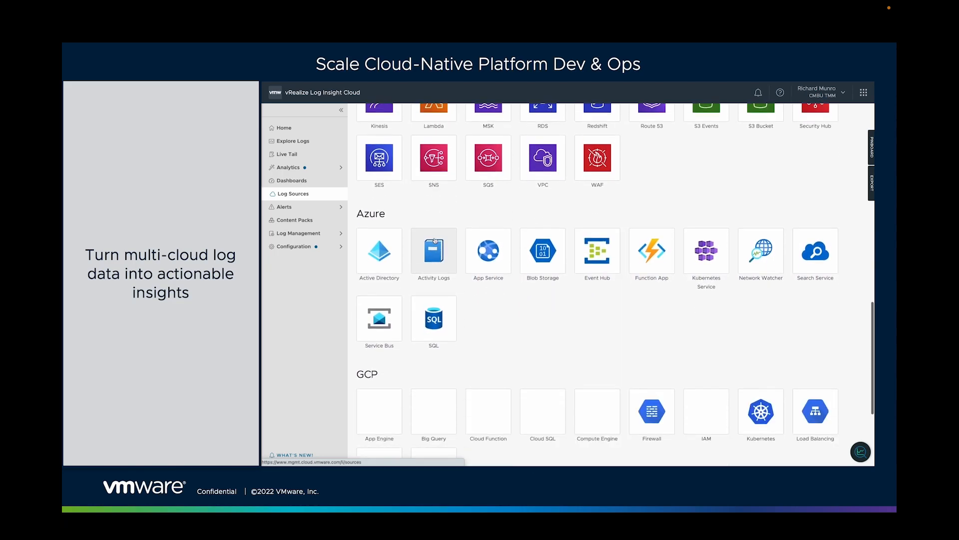
scroll(down, 3)
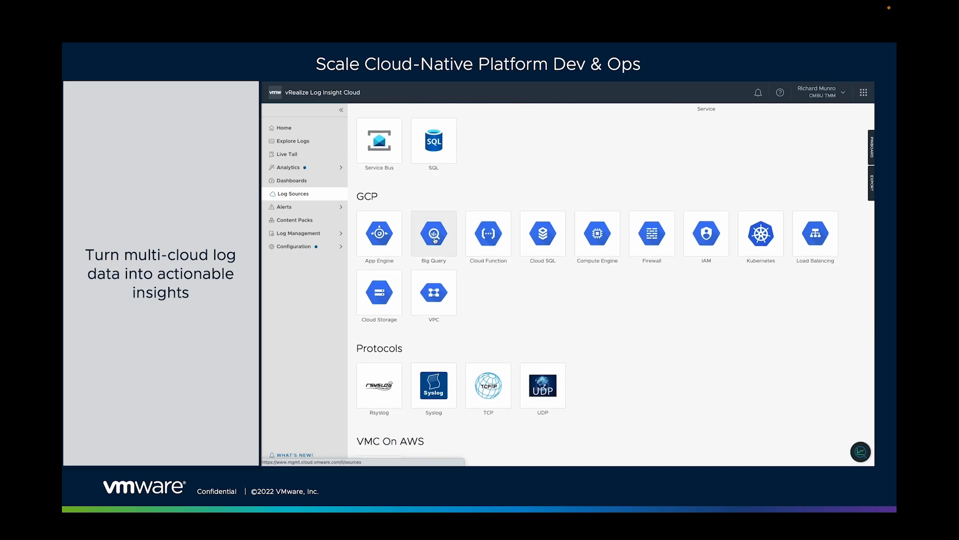
scroll(down, 3)
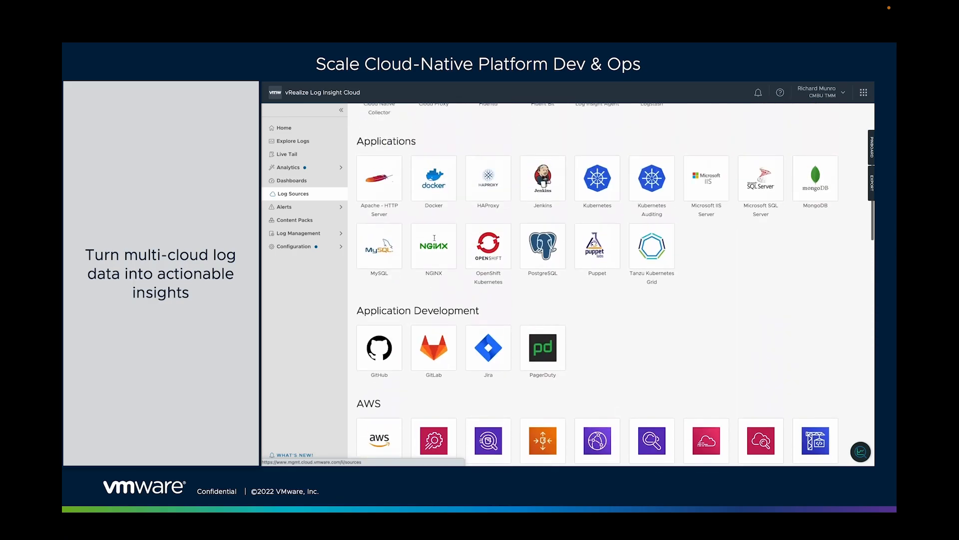